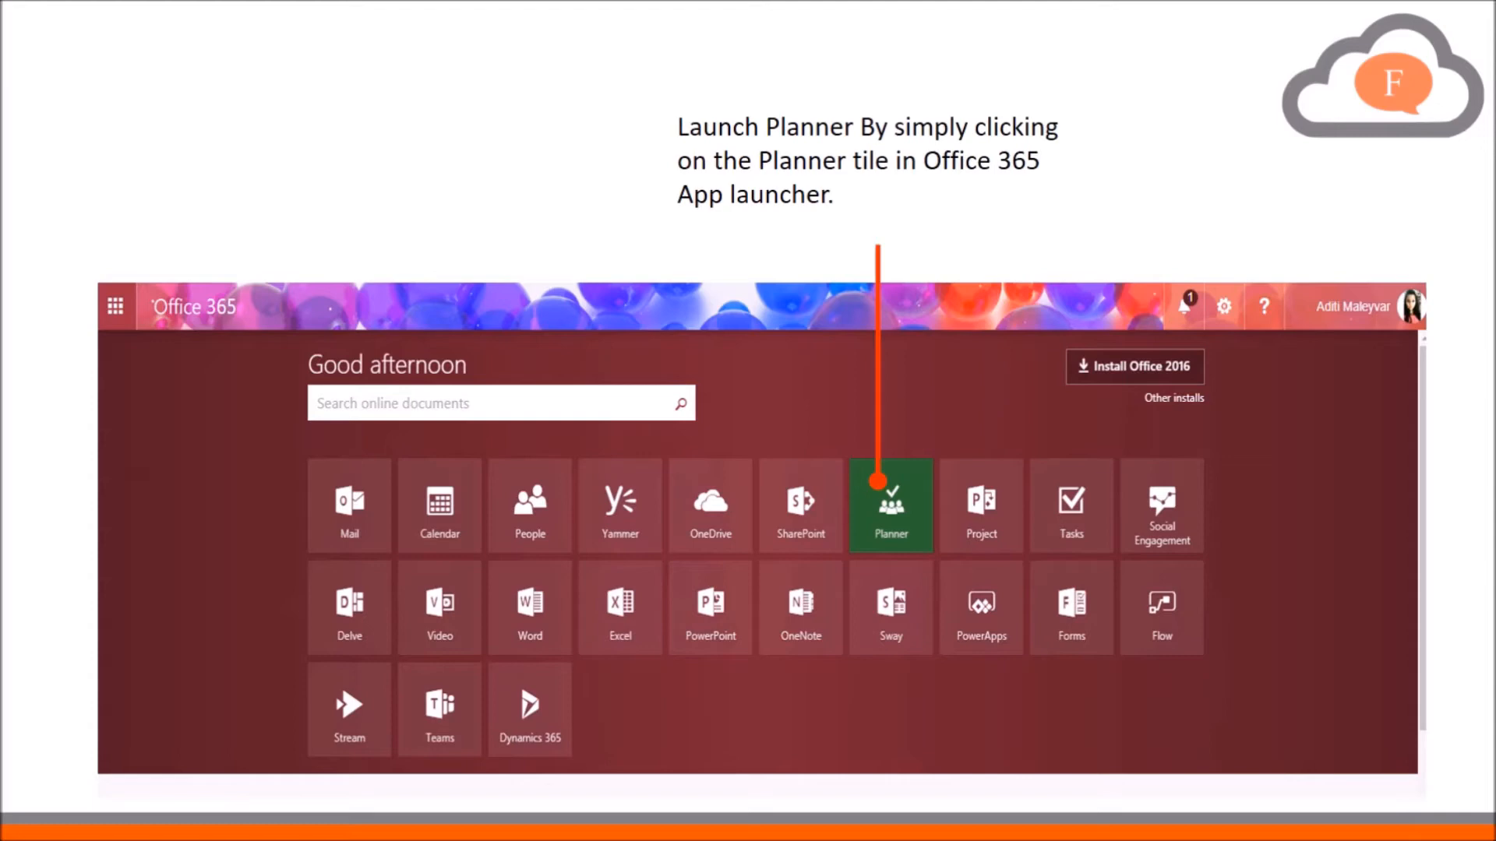
# - Launch Planner from the Office 365 home to see the Cloud First Team, CloudDemo and TestCloud plans
pyautogui.click(889, 506)
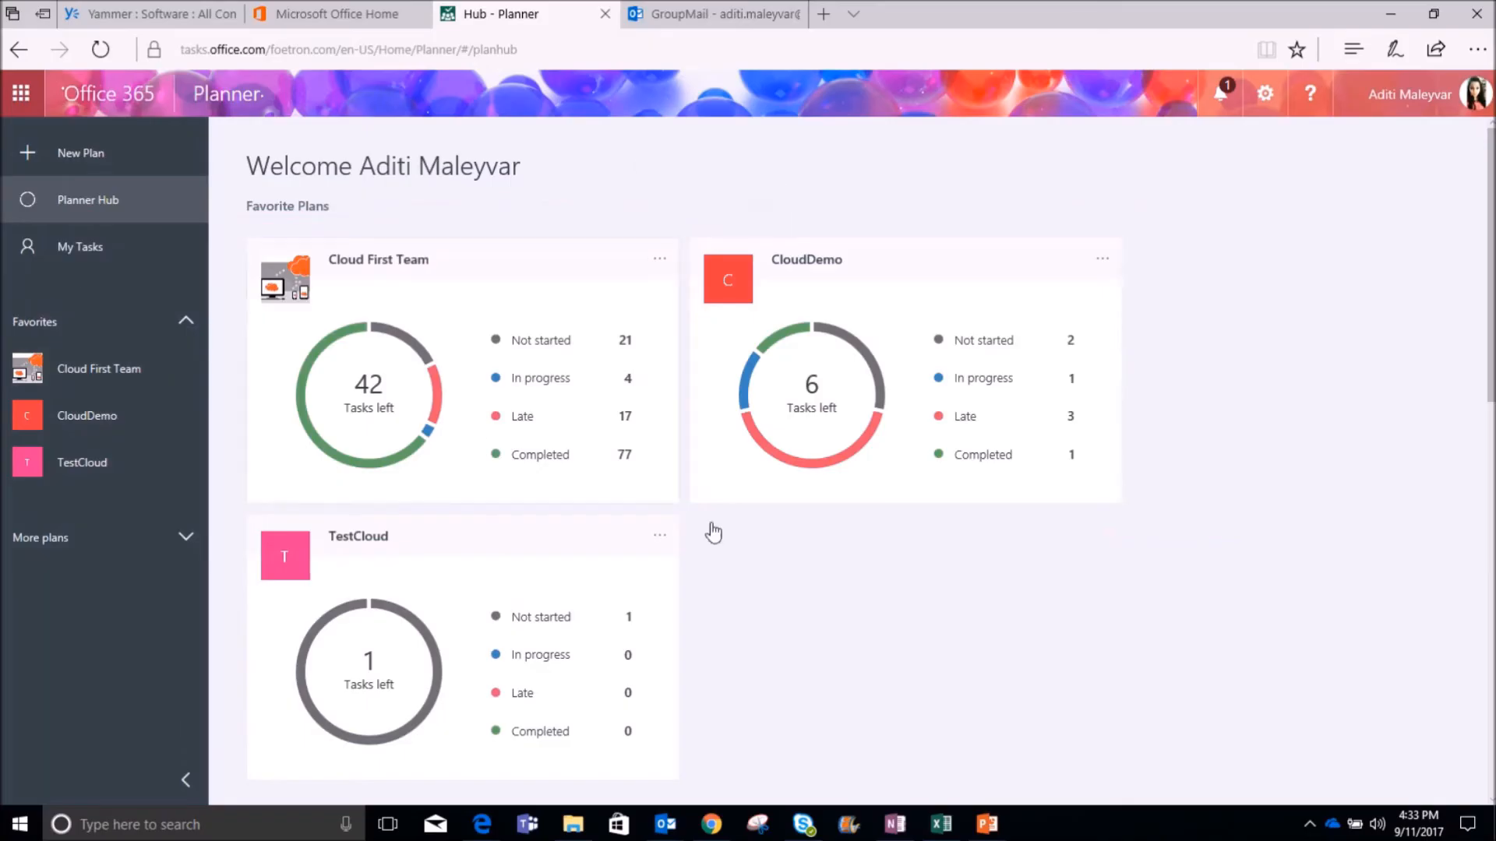
pyautogui.moveTo(1161, 342)
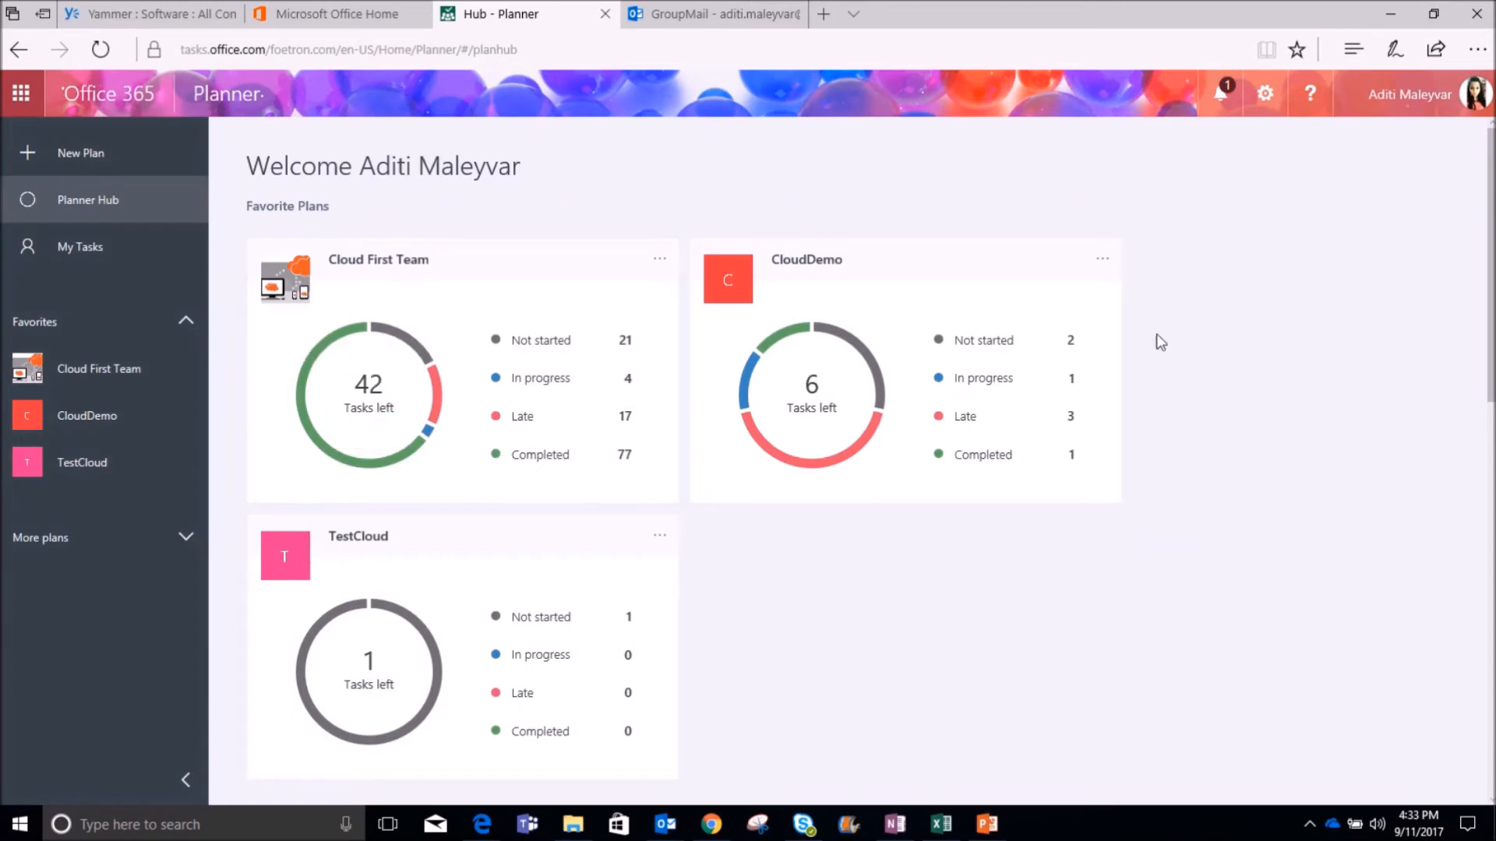
pyautogui.moveTo(81, 171)
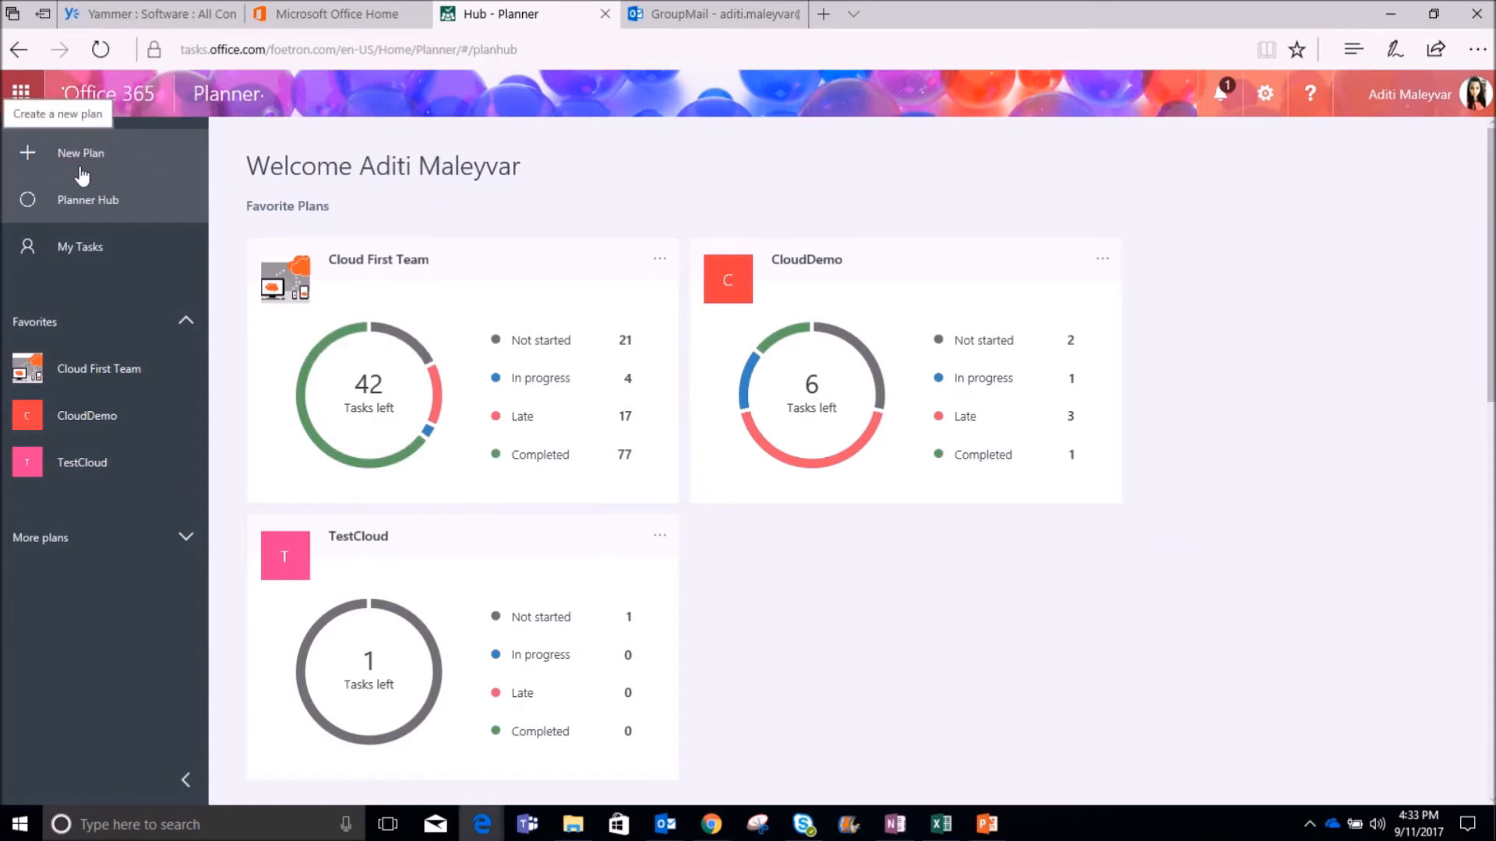
pyautogui.moveTo(63, 174)
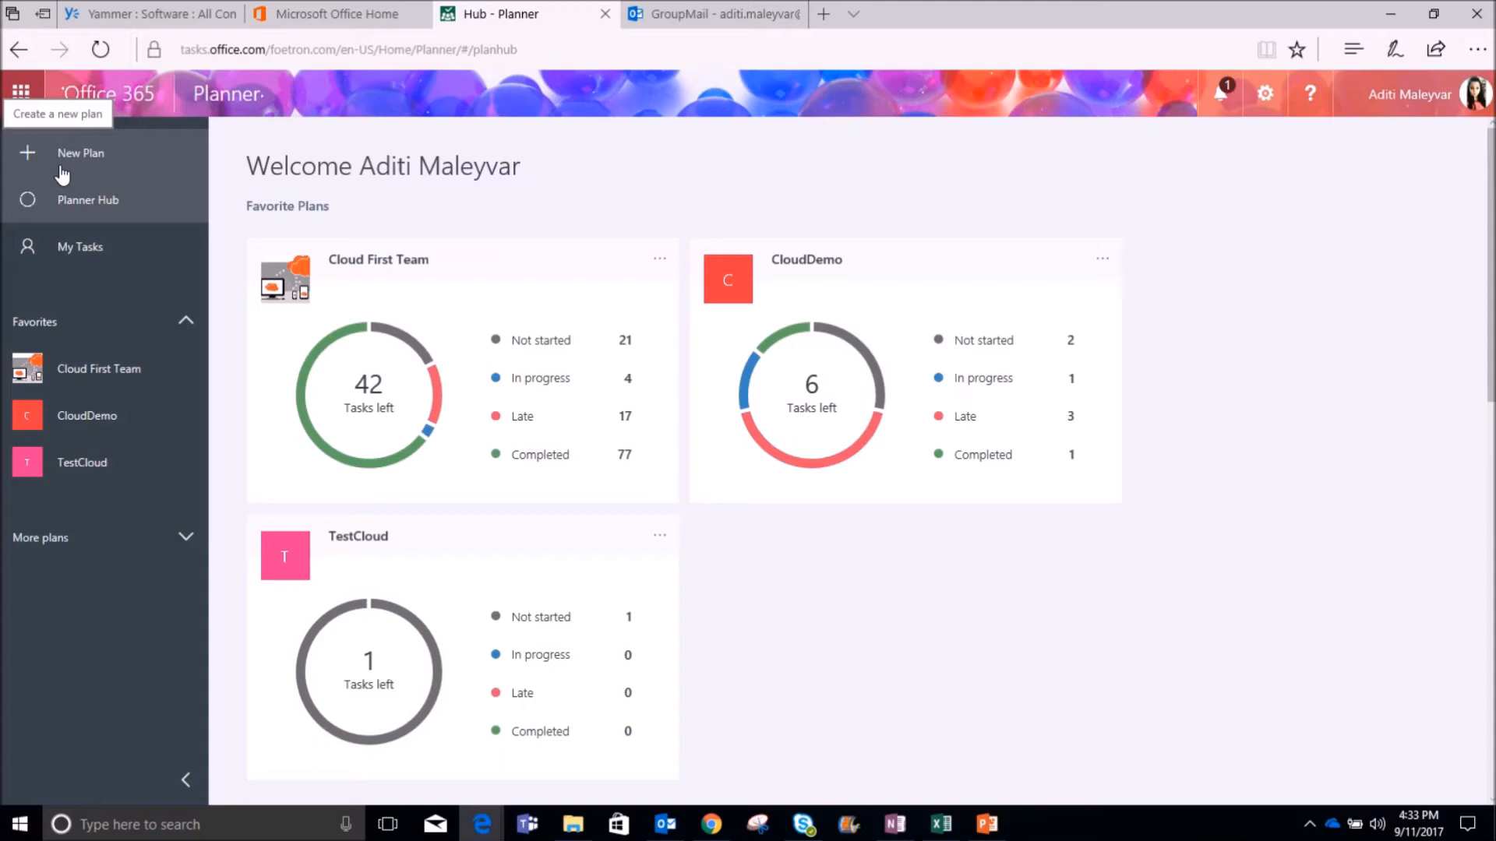
# - Start a new plan from the left navigation pane
pyautogui.click(80, 153)
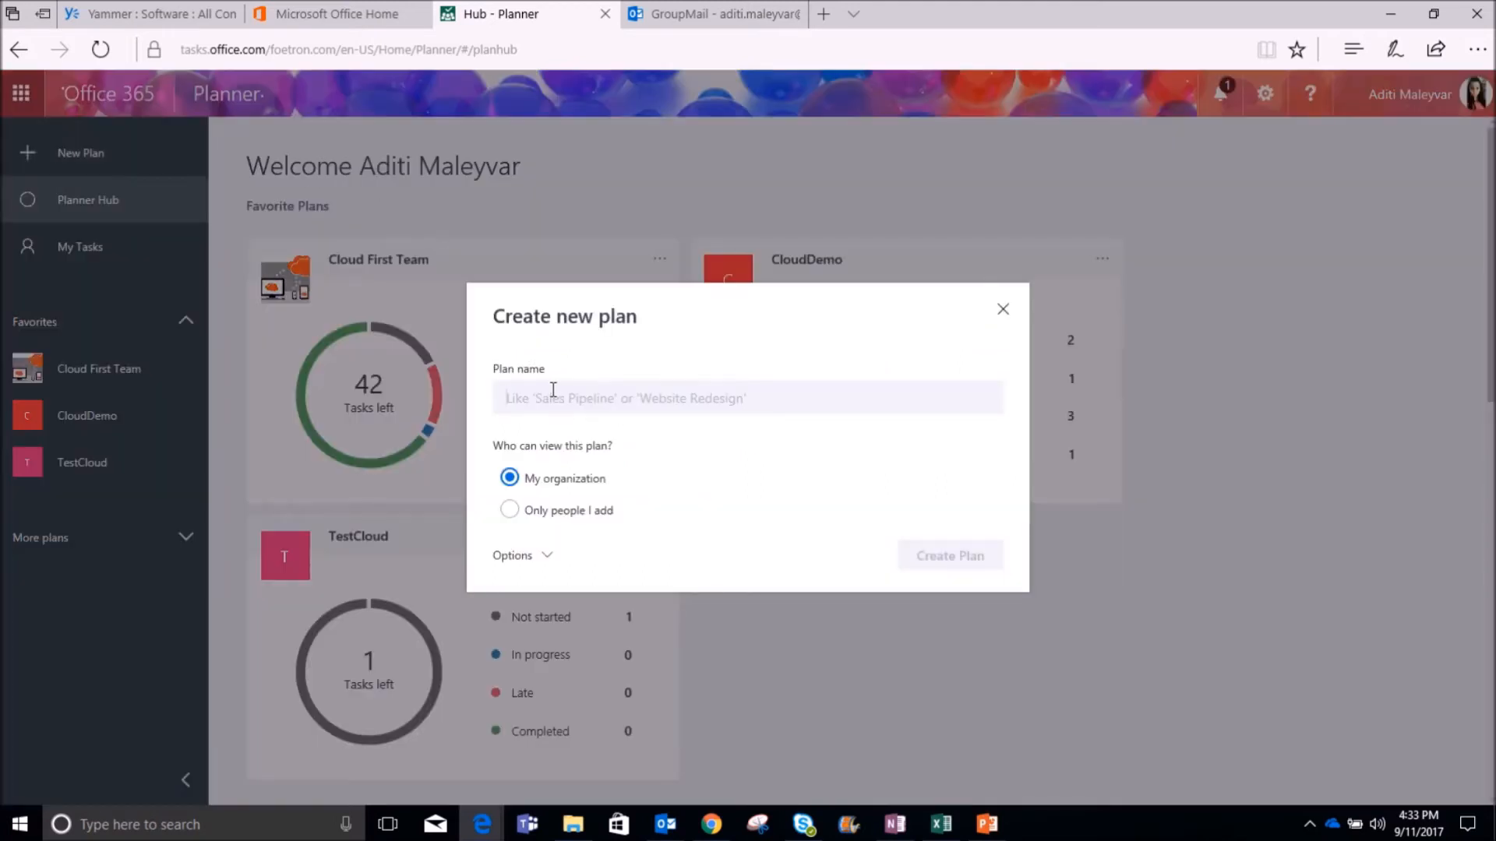
pyautogui.moveTo(604, 398)
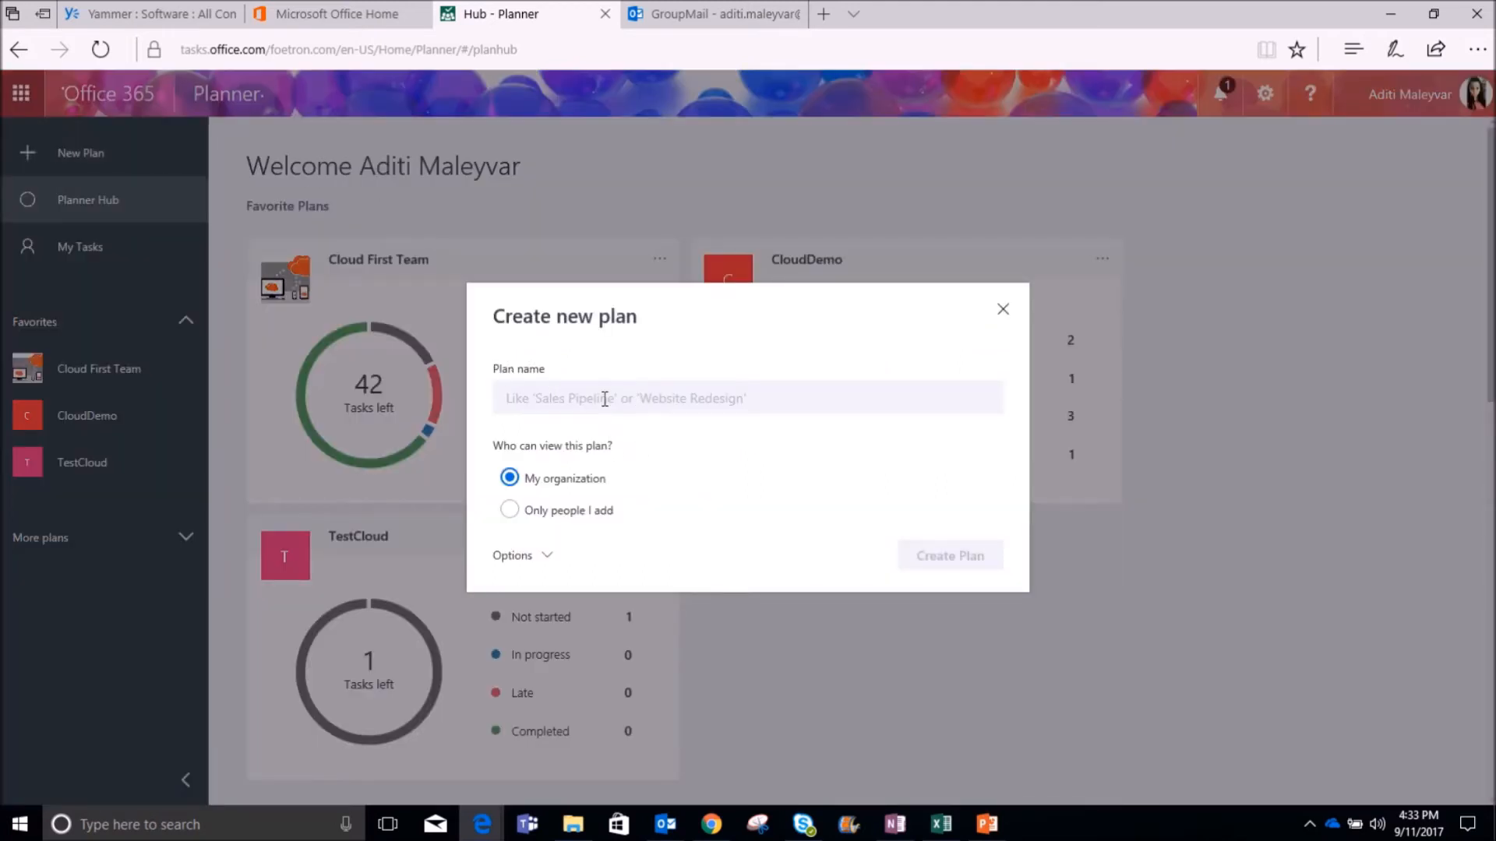
# - Create the plan 'Foetron Product Adoption' with My organization visibility
pyautogui.write('Foetron Product Adoption')
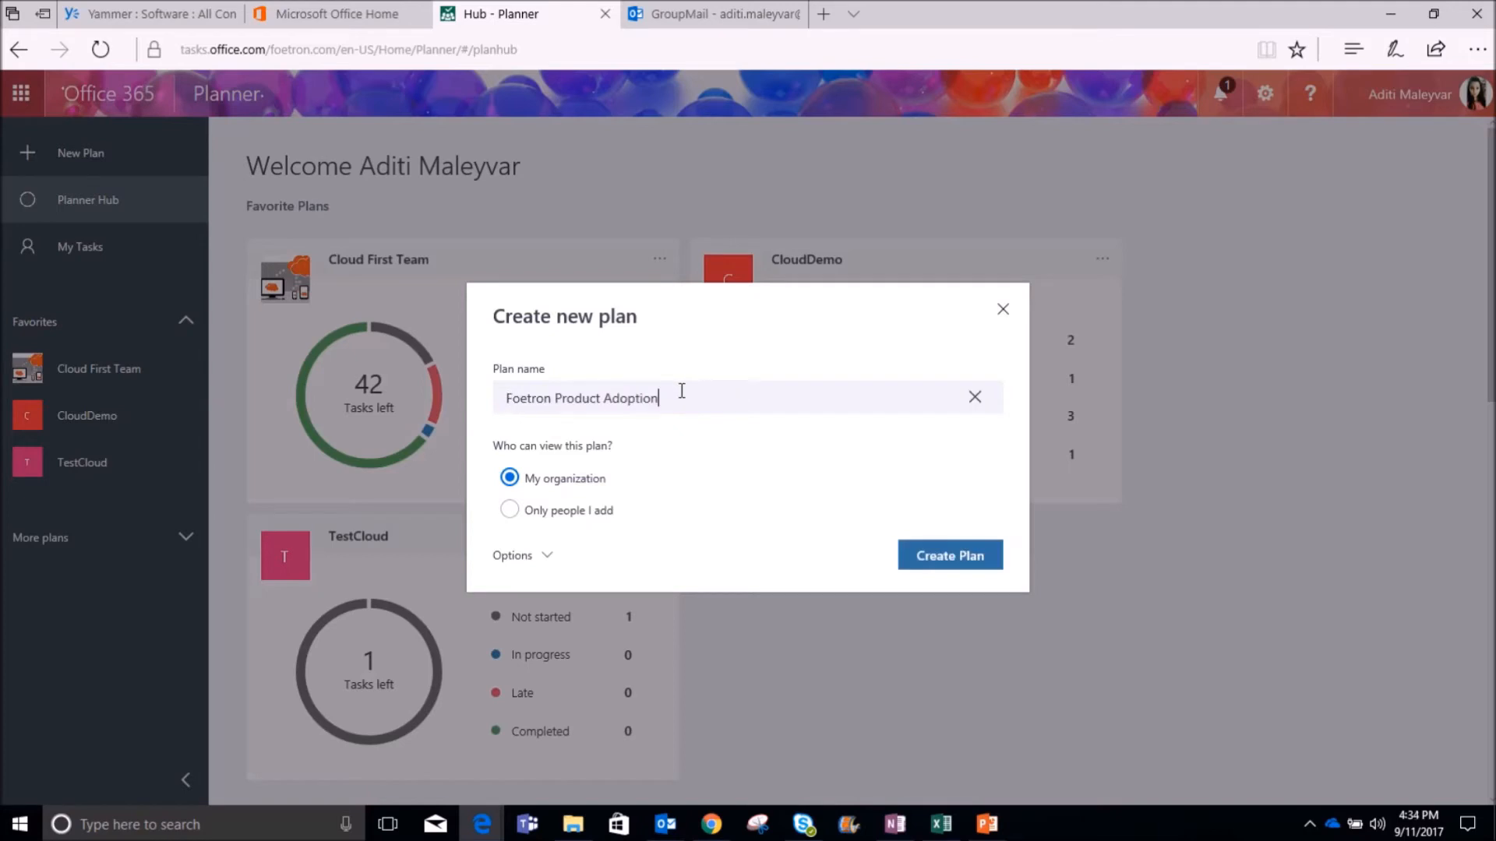
pyautogui.moveTo(513, 467)
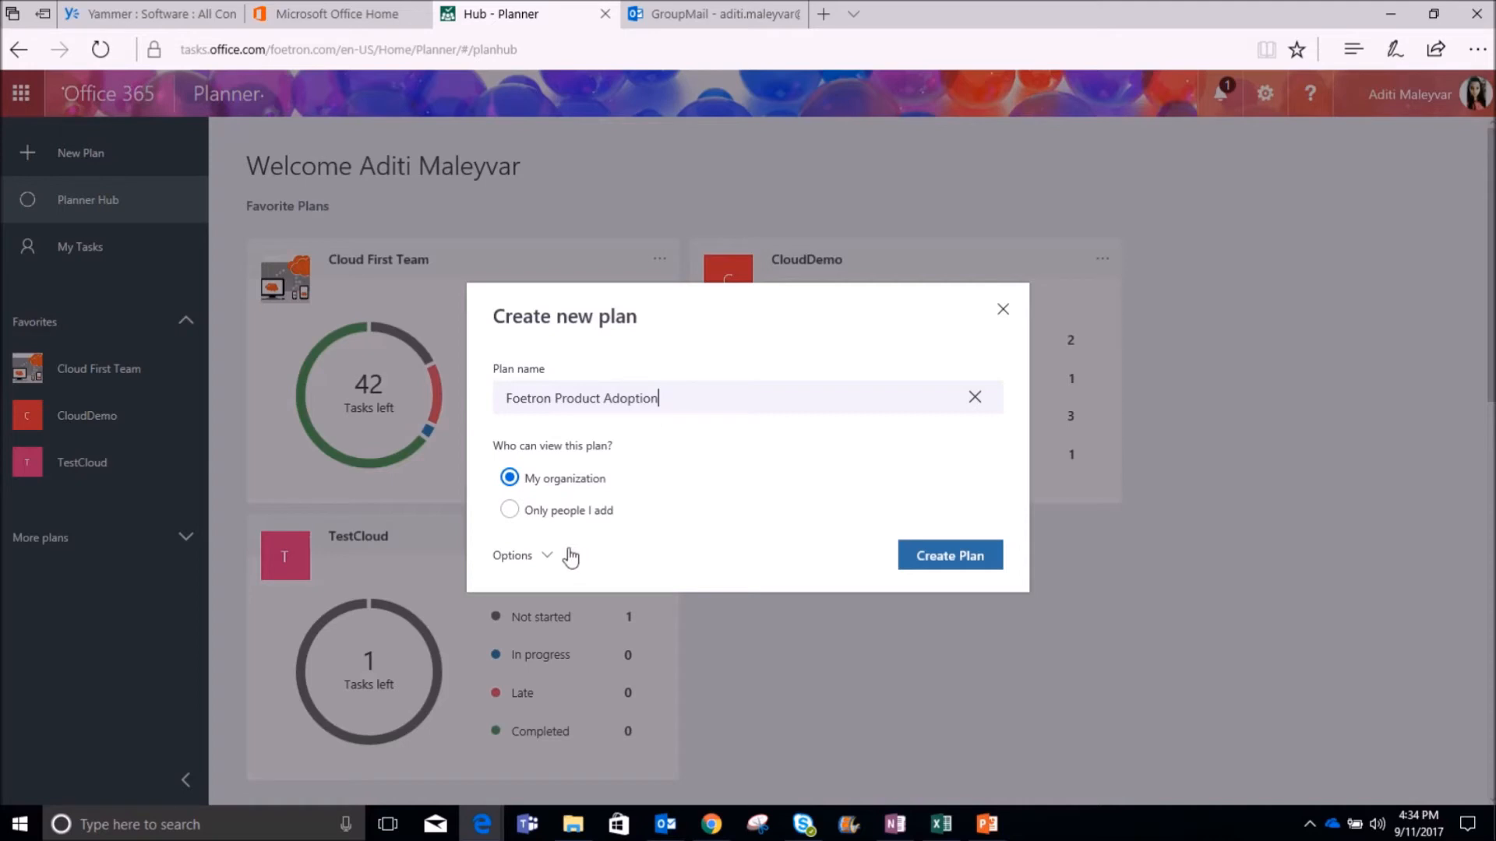
pyautogui.moveTo(695, 488)
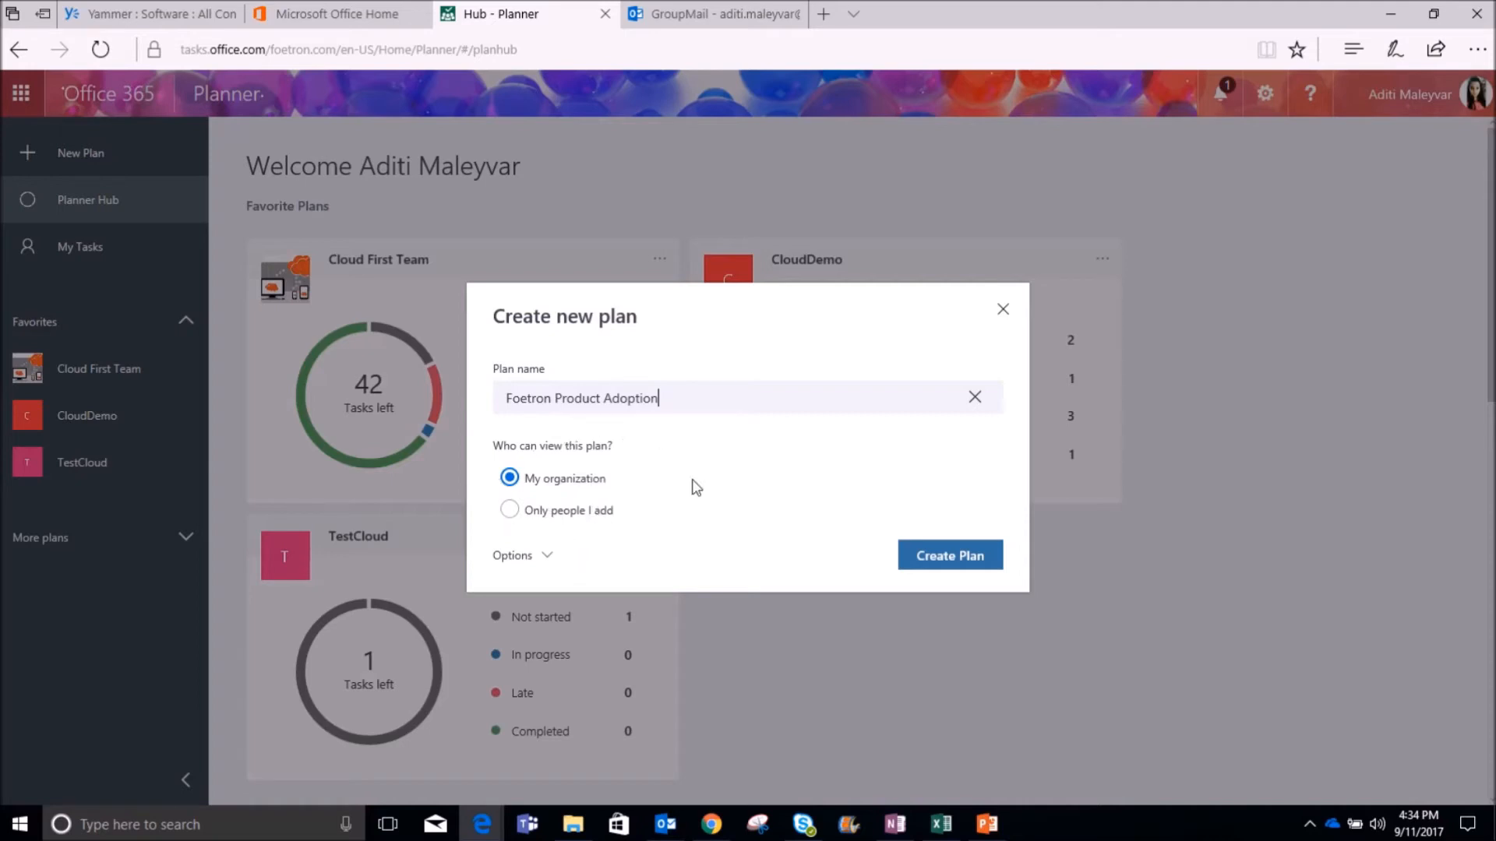
pyautogui.moveTo(497, 497)
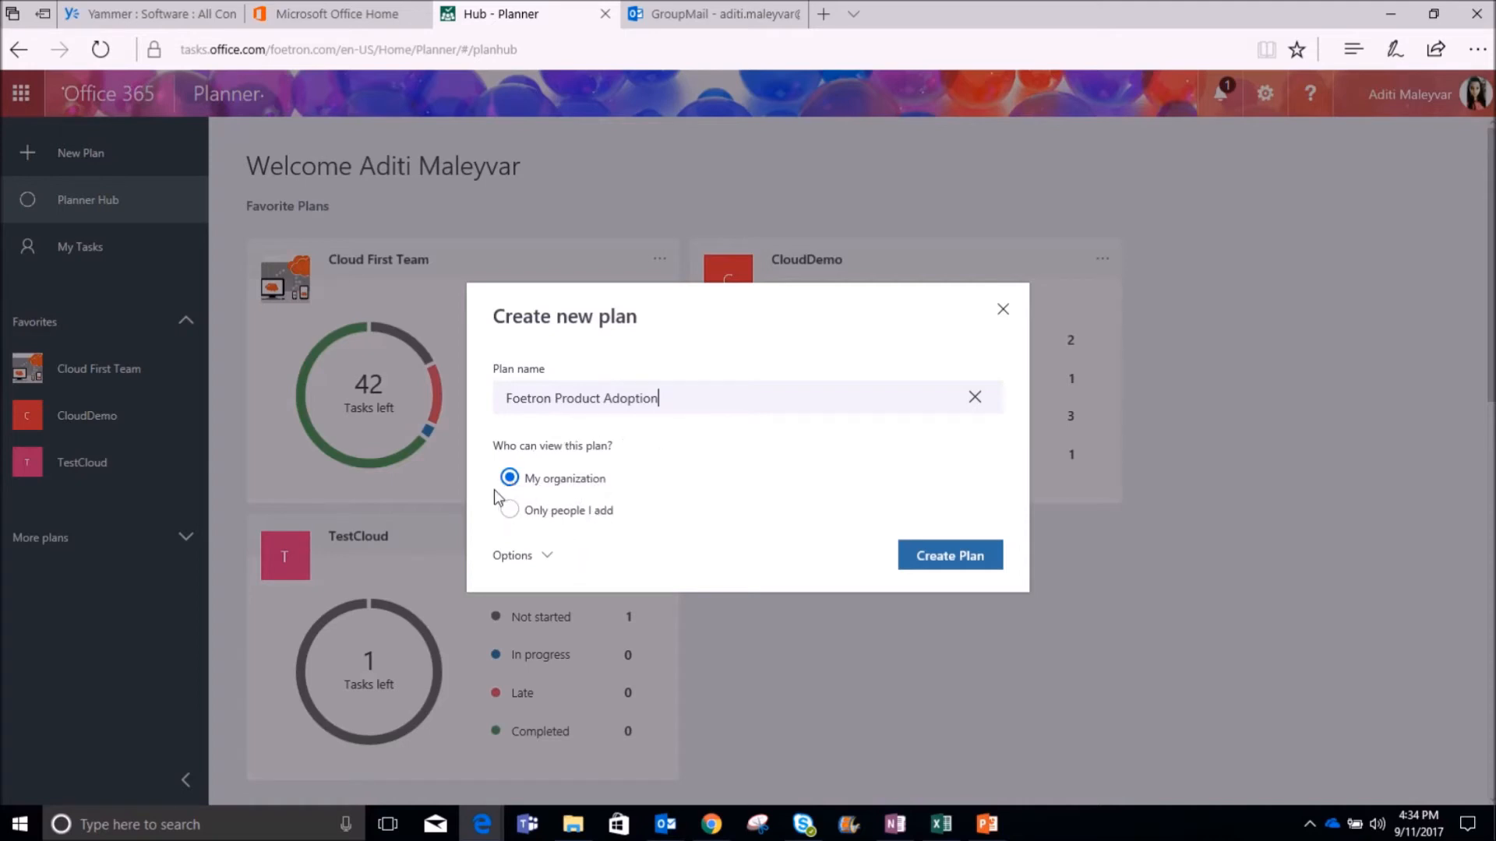
pyautogui.moveTo(633, 467)
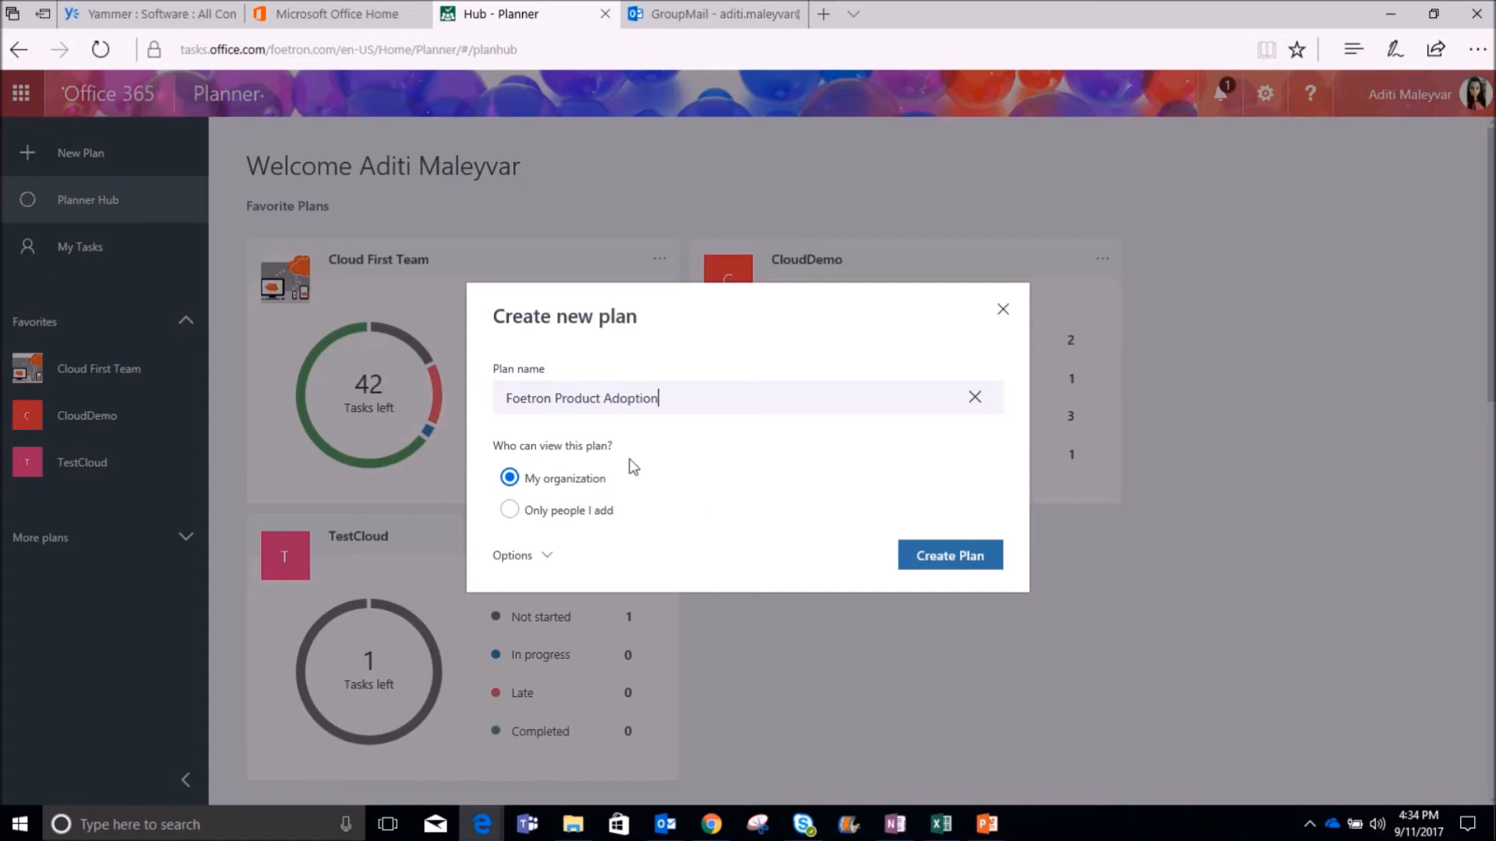
pyautogui.moveTo(797, 497)
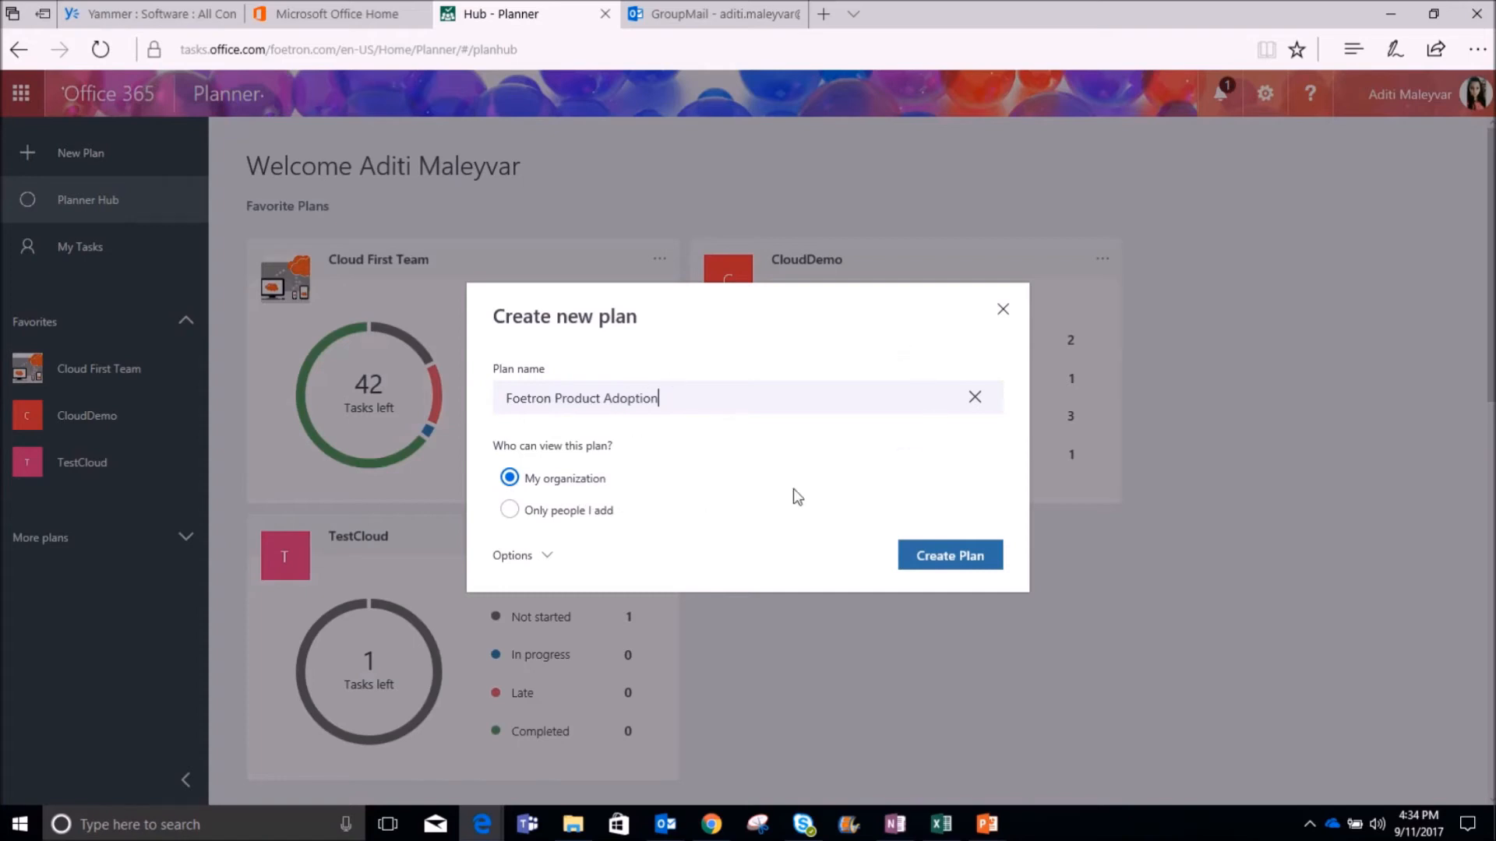
pyautogui.moveTo(838, 558)
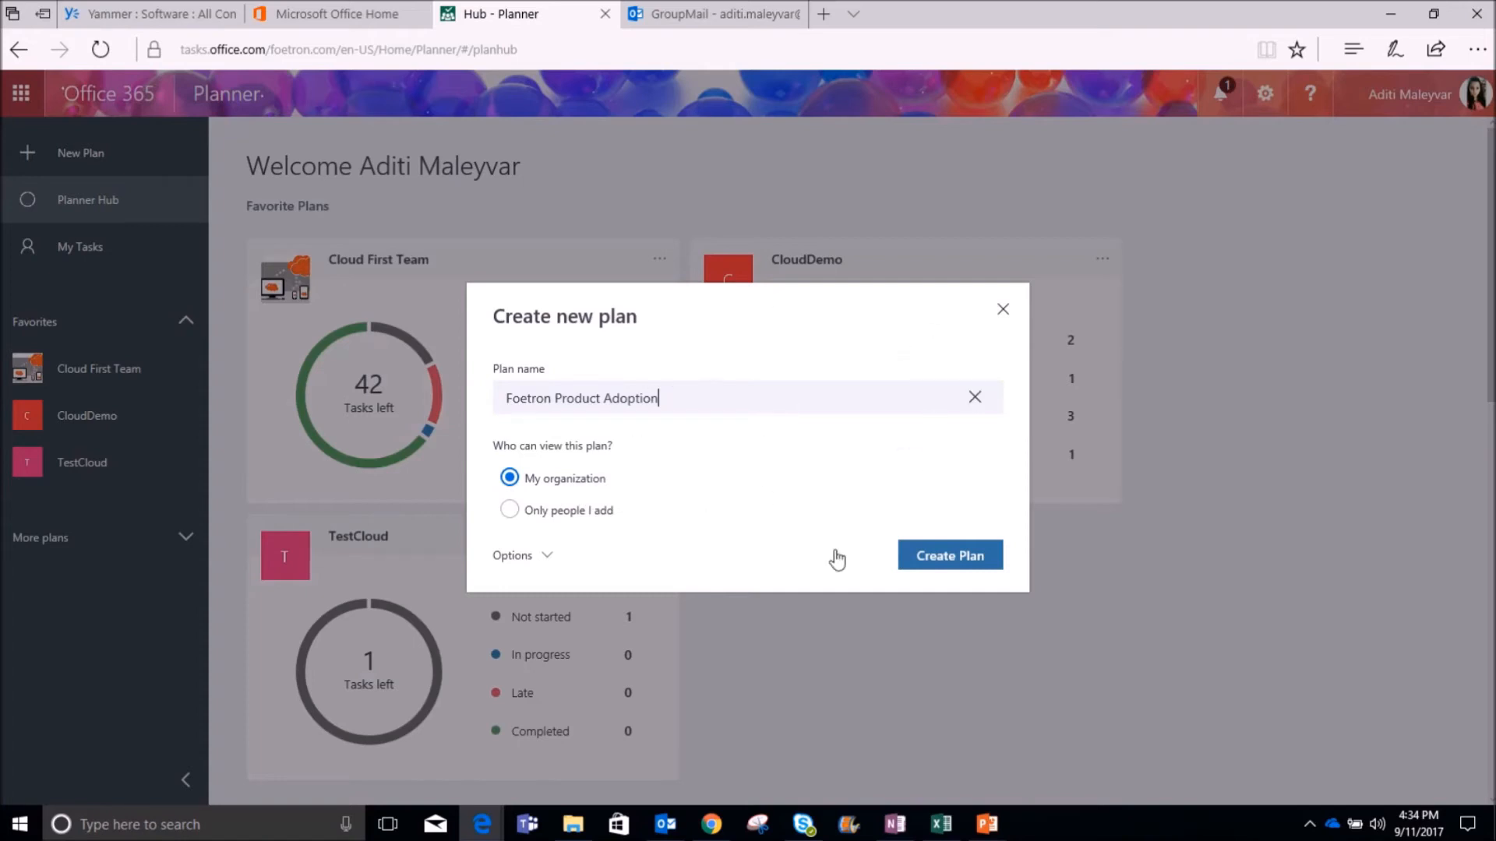
pyautogui.moveTo(889, 405)
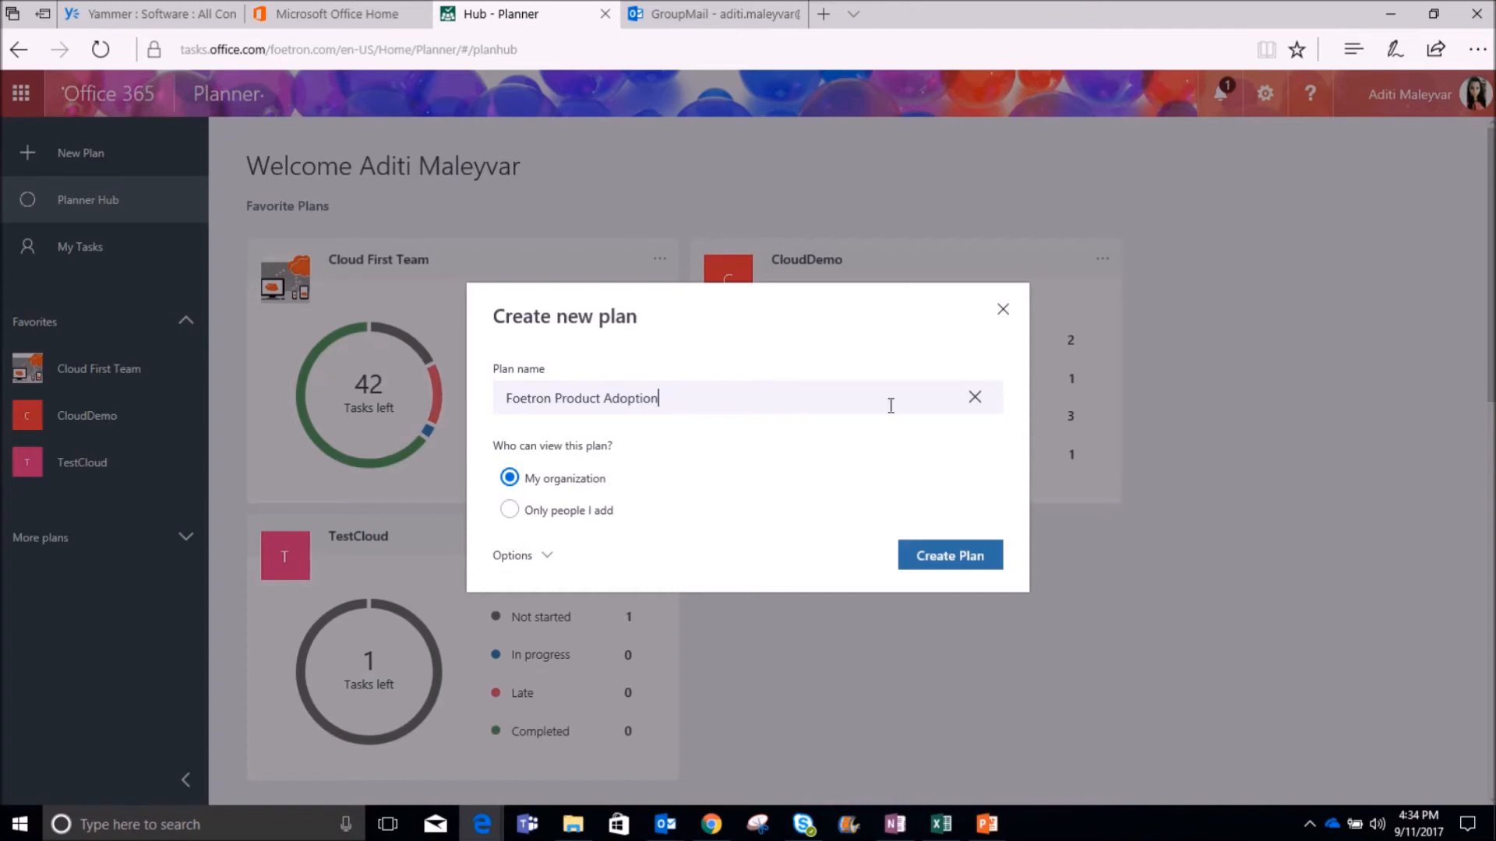
pyautogui.moveTo(831, 281)
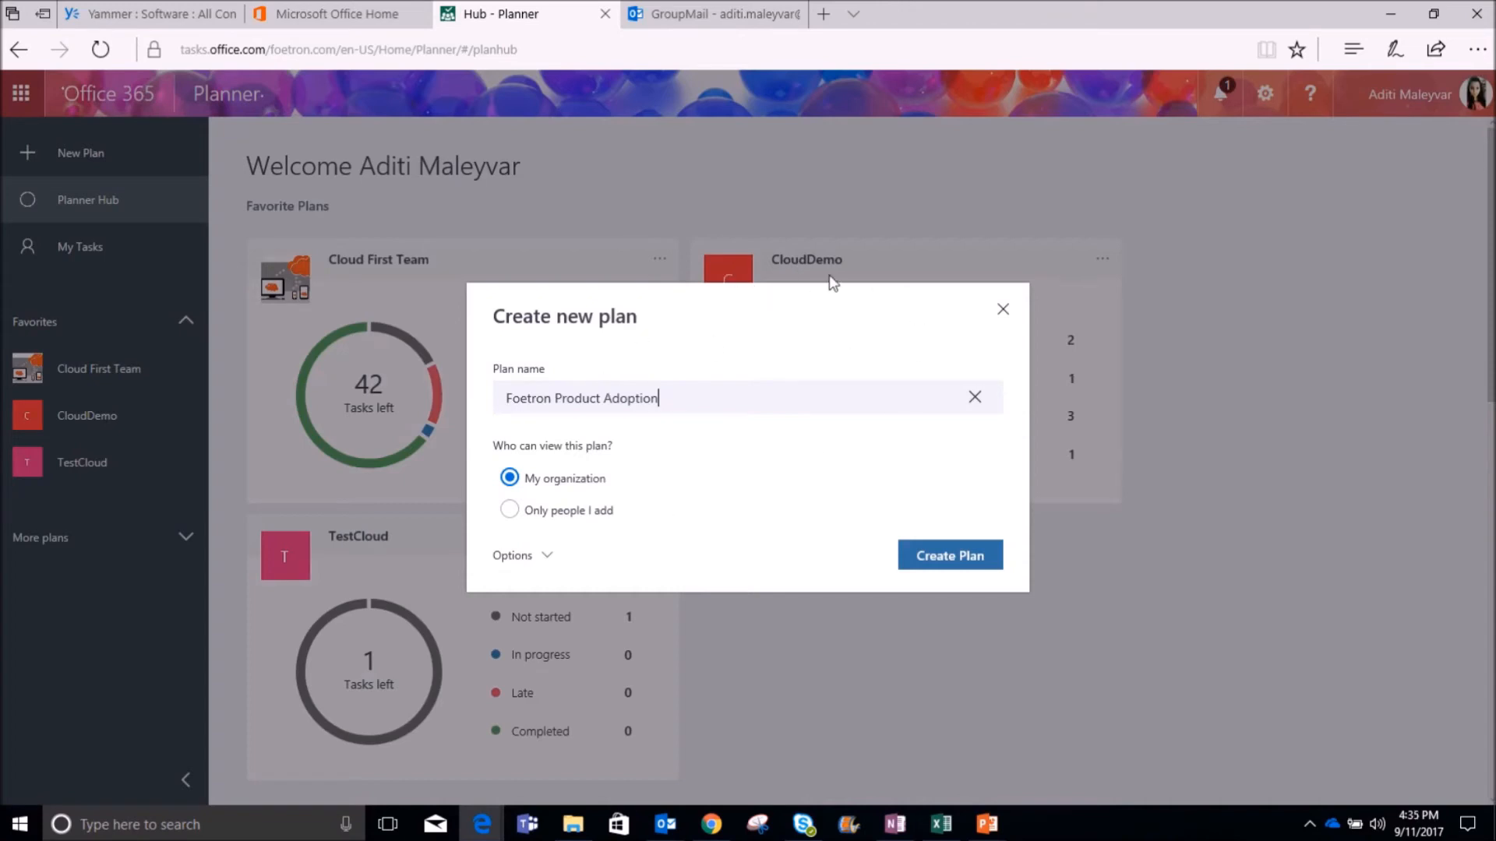
pyautogui.click(948, 556)
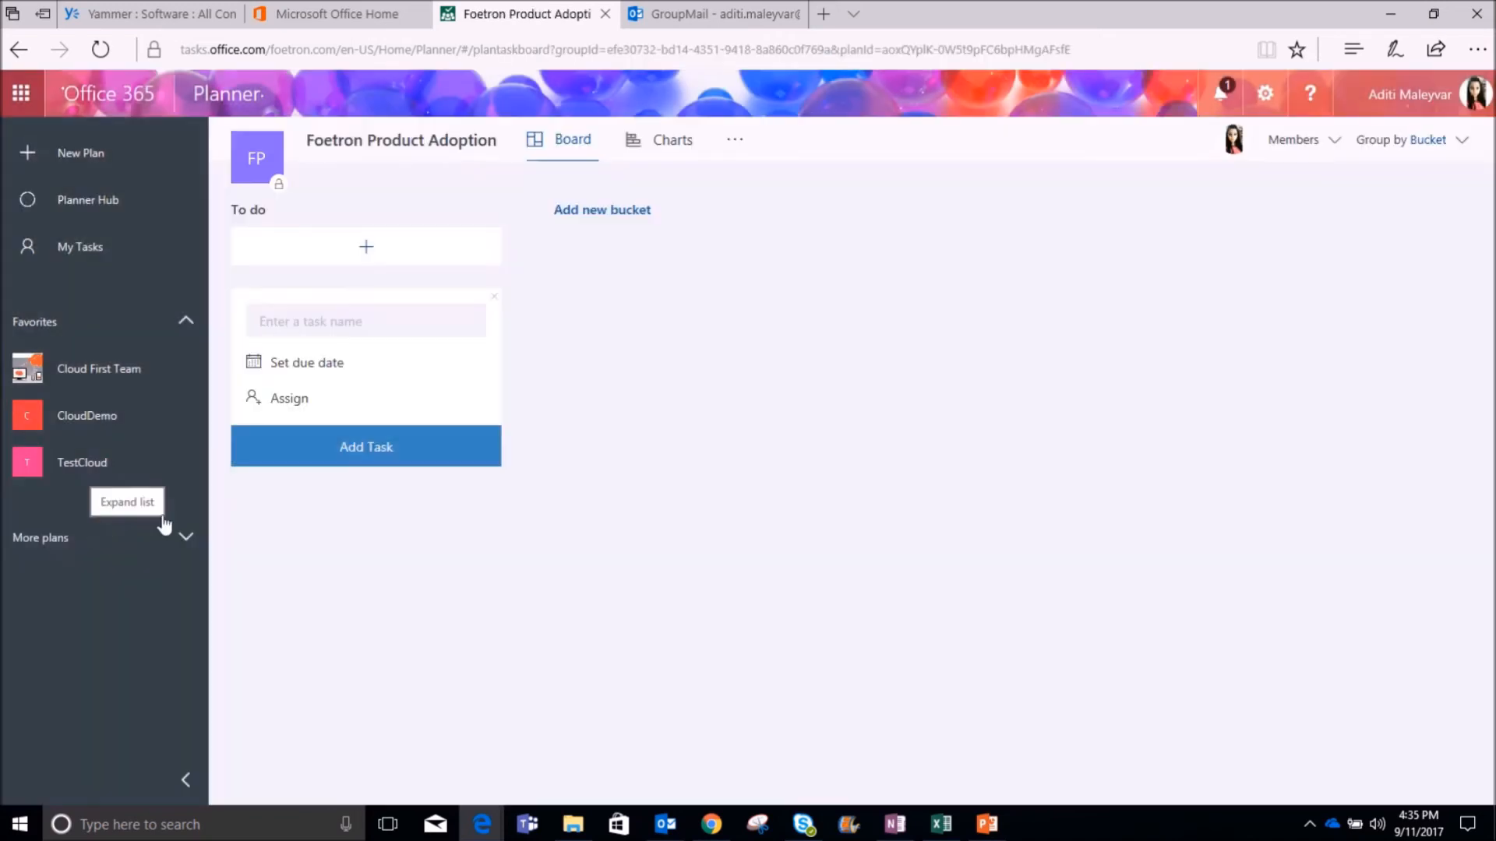
# - Expand More plans to show Foetron Product Adoption among the other plans
pyautogui.click(126, 502)
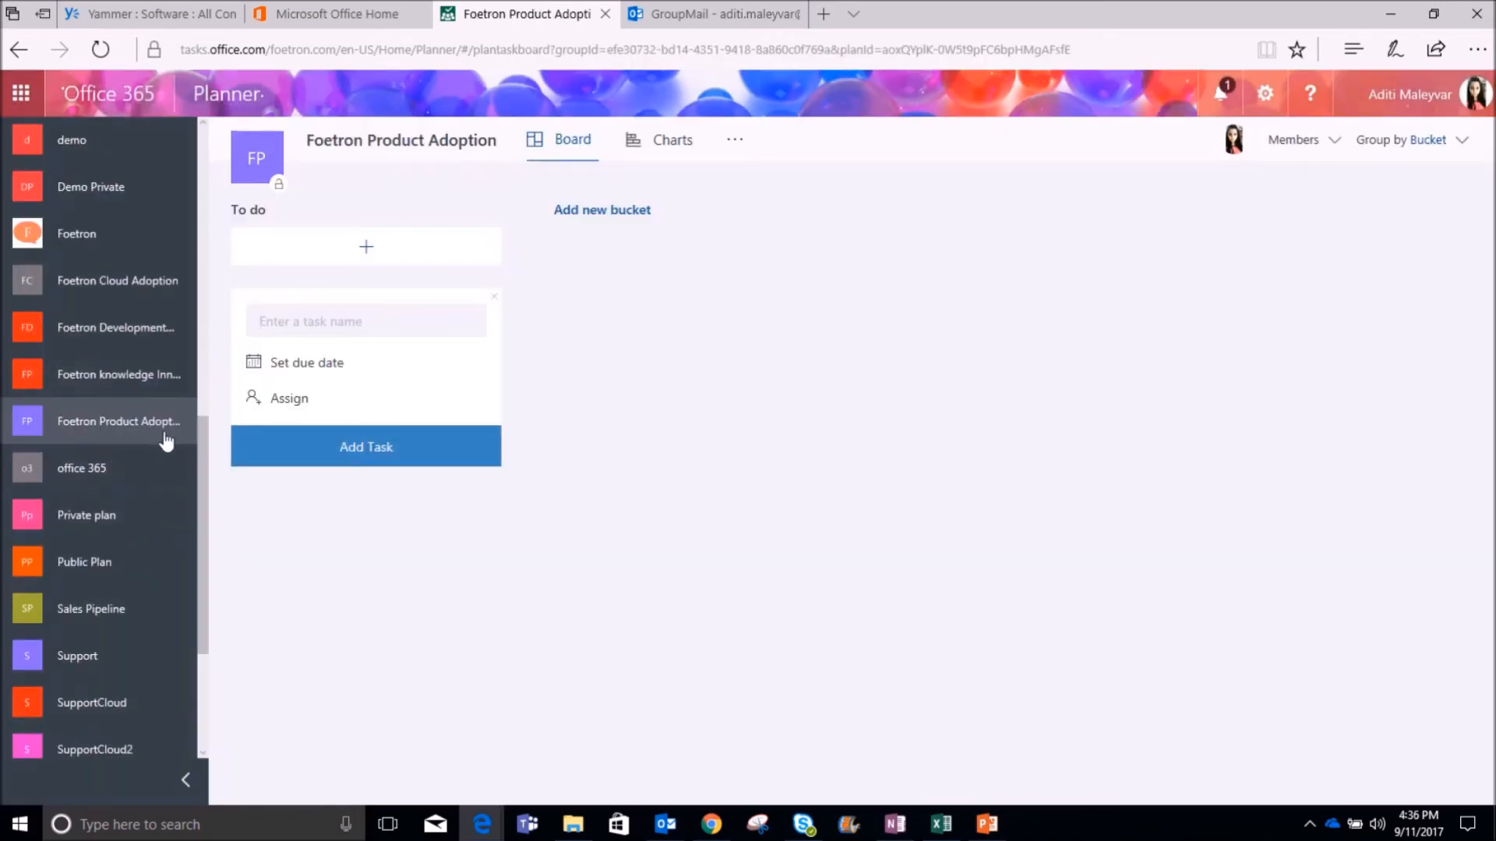
pyautogui.moveTo(281, 420)
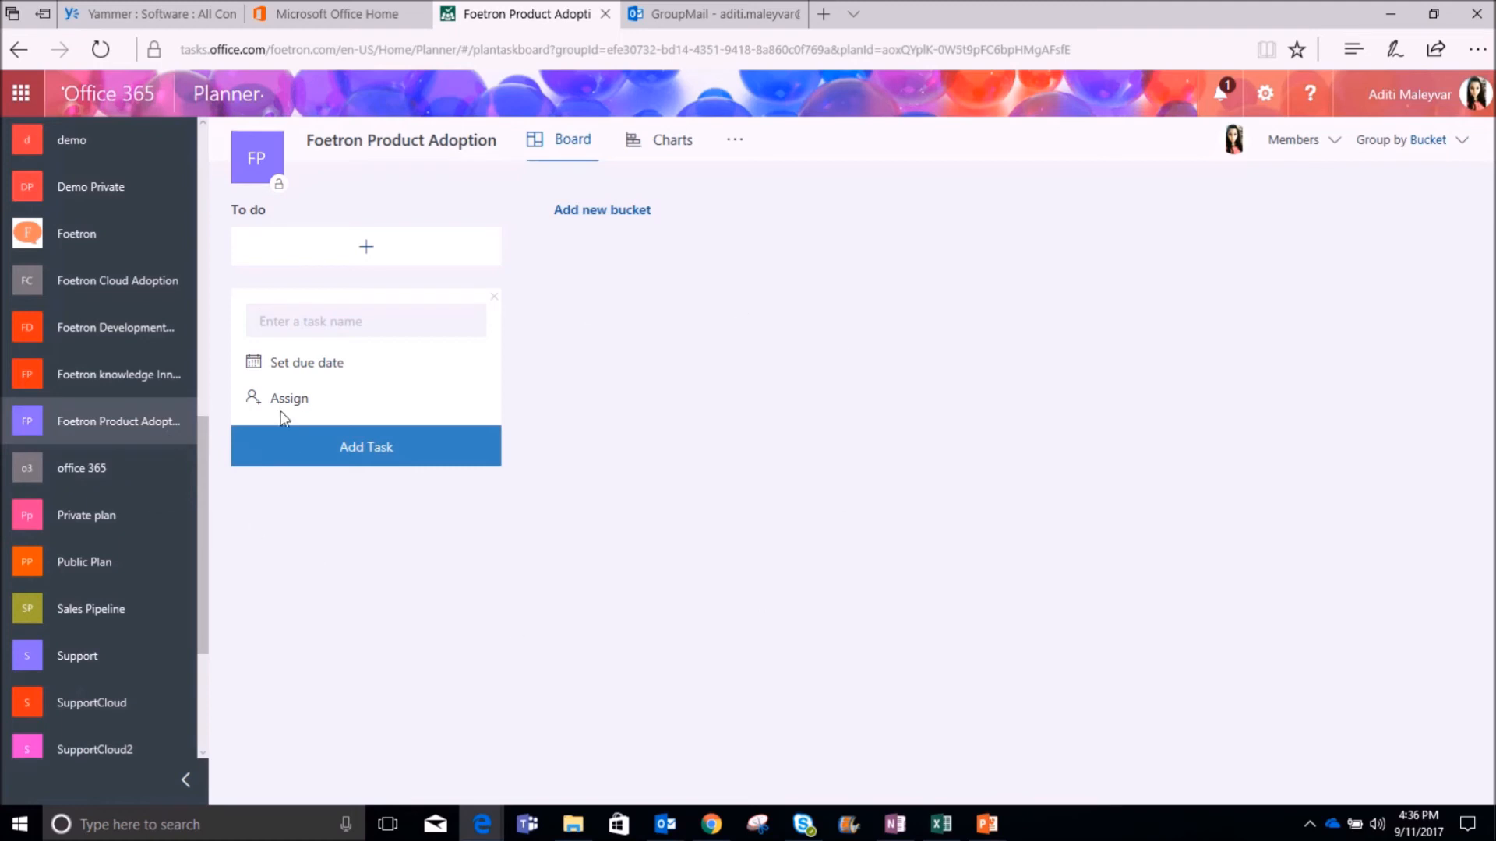
pyautogui.moveTo(1024, 442)
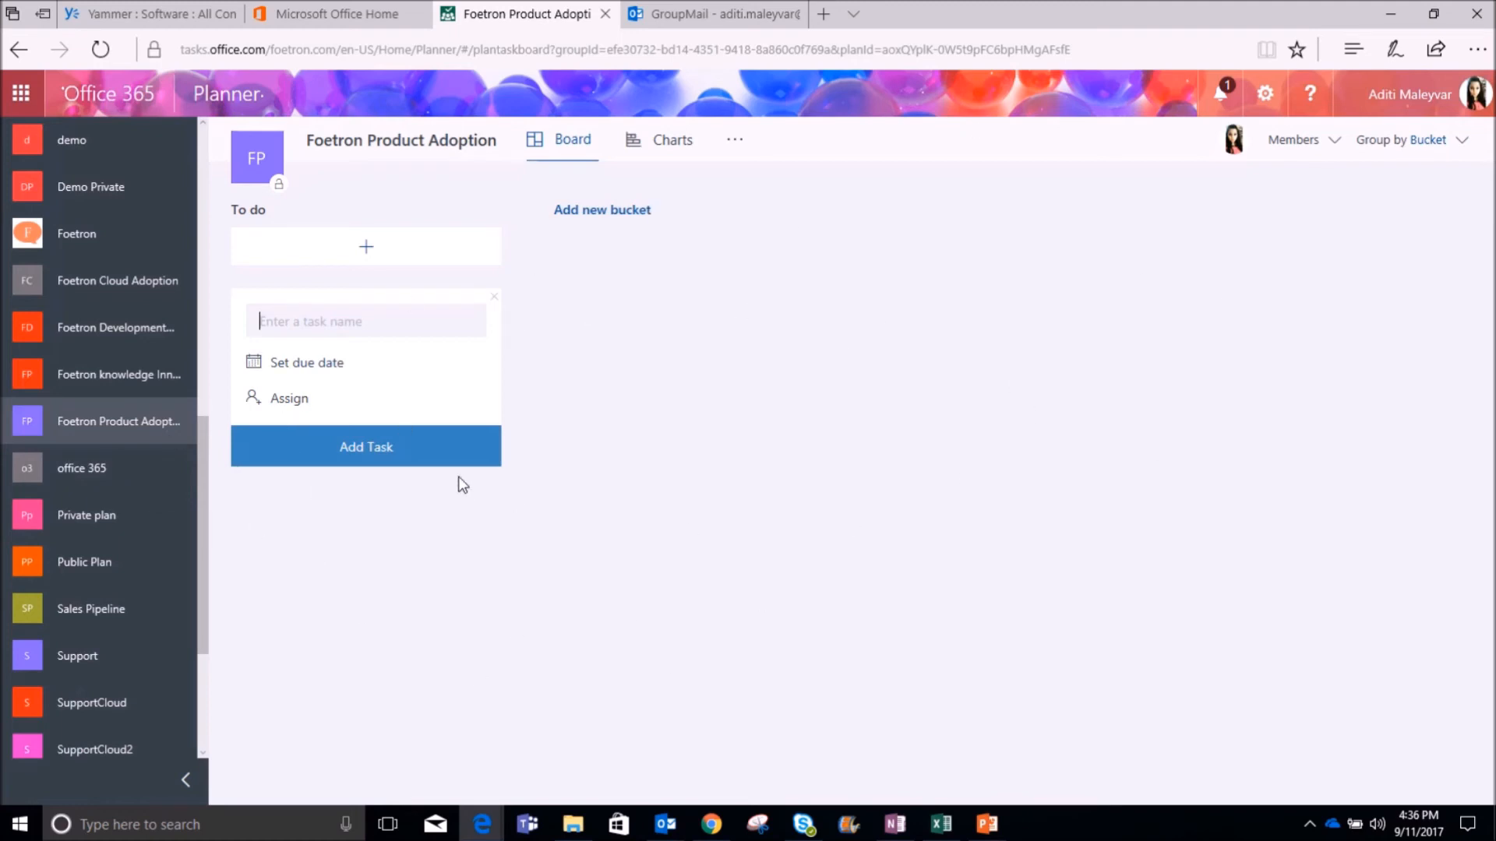
pyautogui.moveTo(1003, 256)
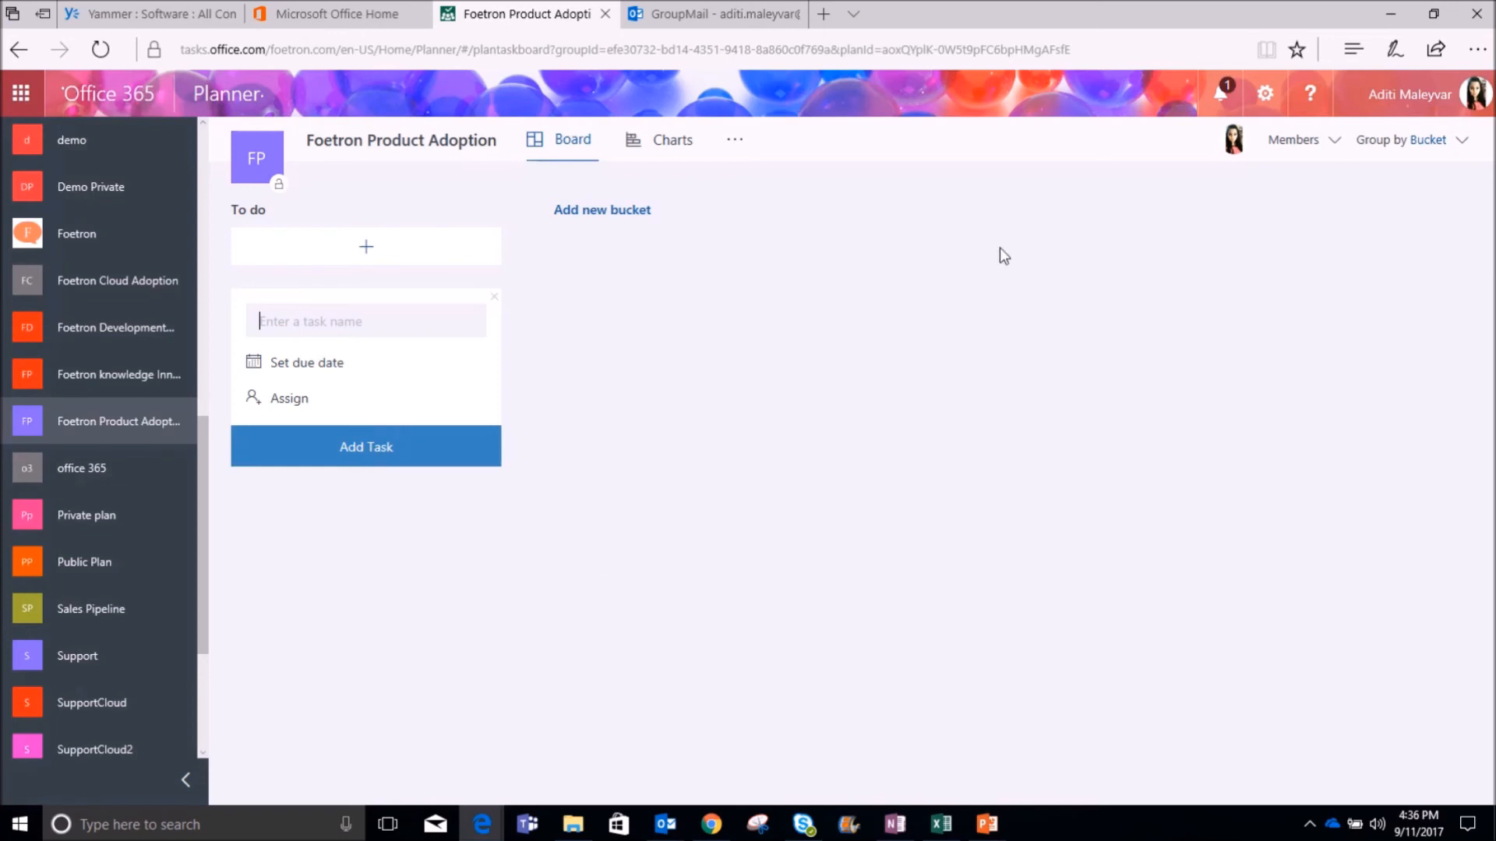
pyautogui.moveTo(981, 238)
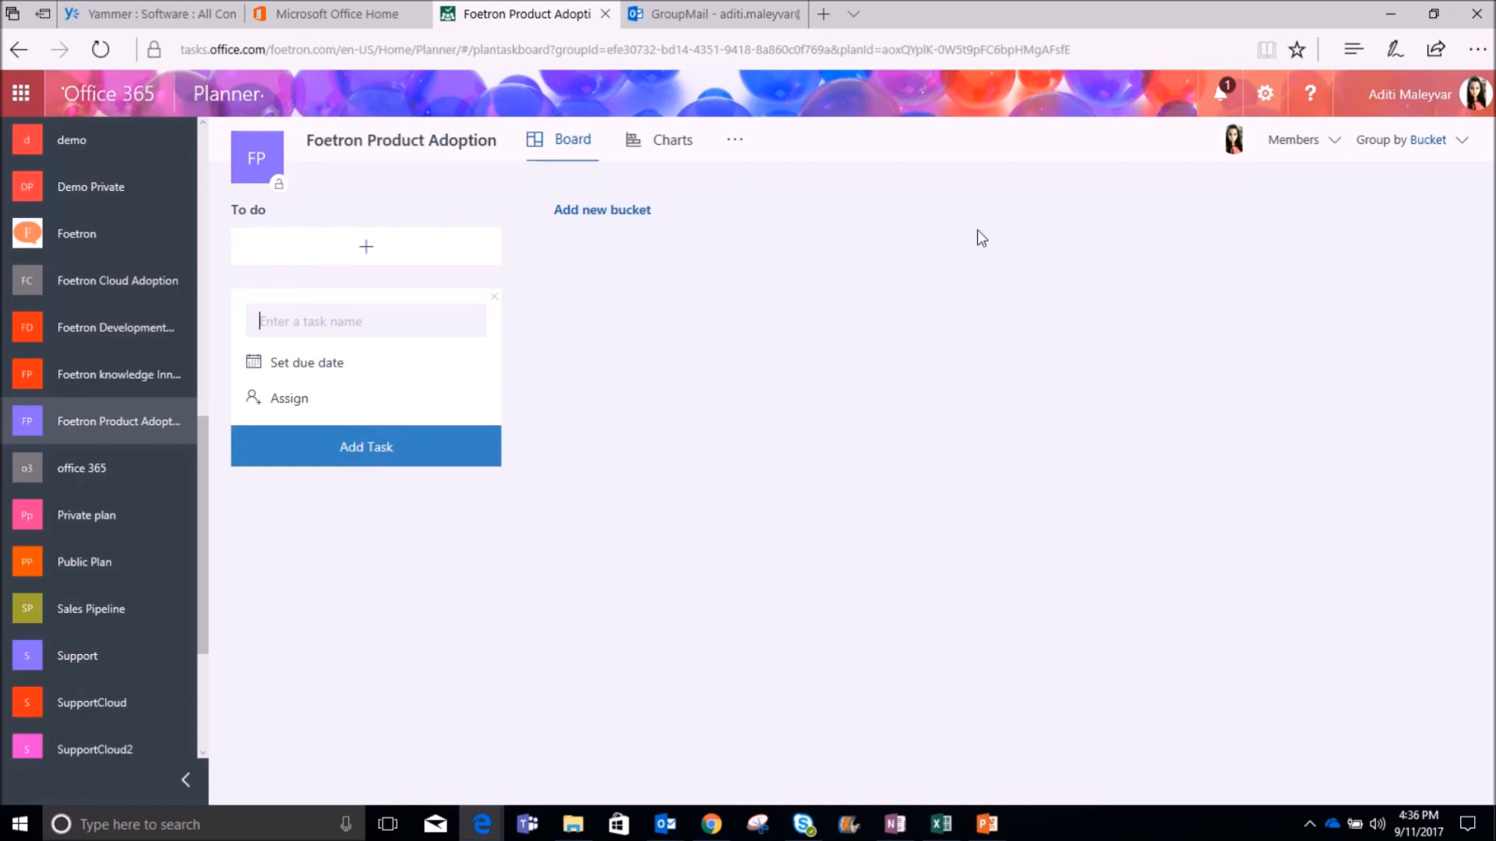